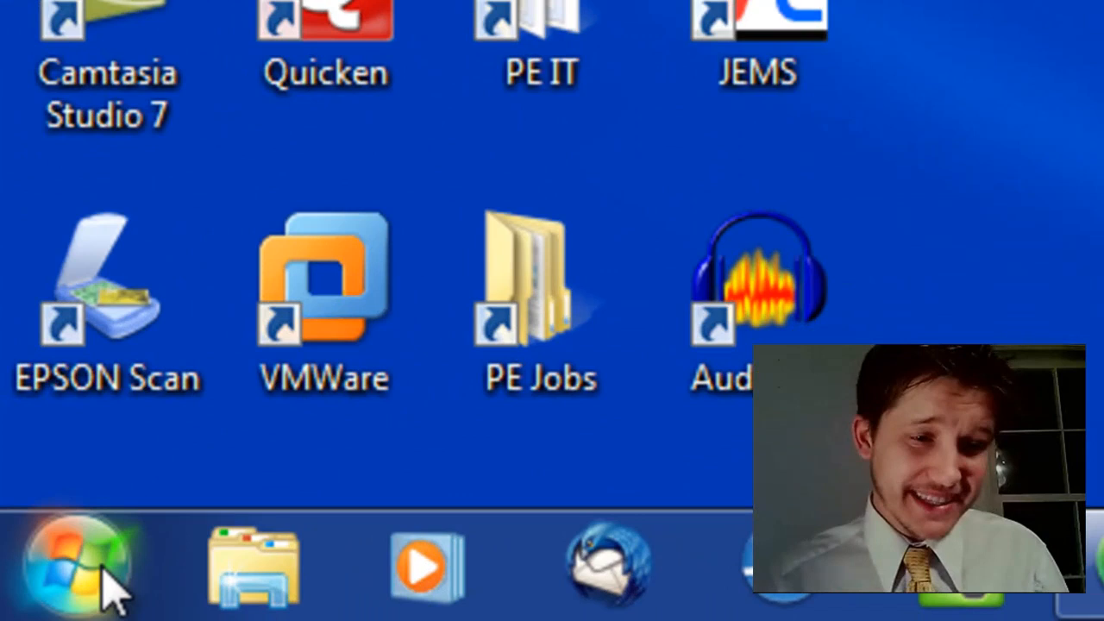
Open Control Panel from the Start menu.
left_click(69, 569)
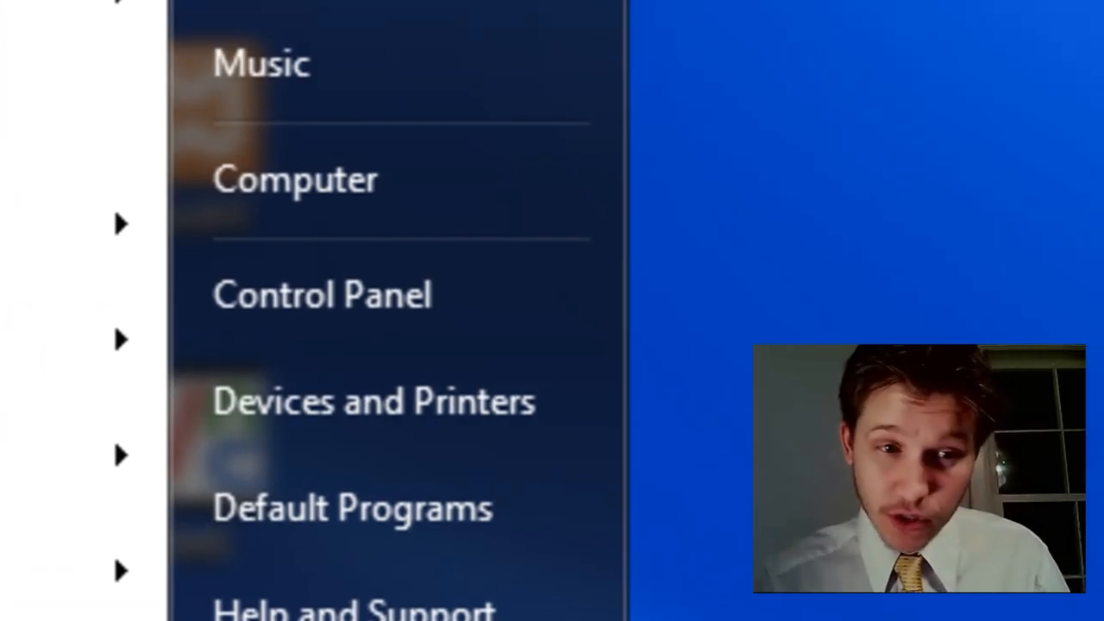
left_click(321, 294)
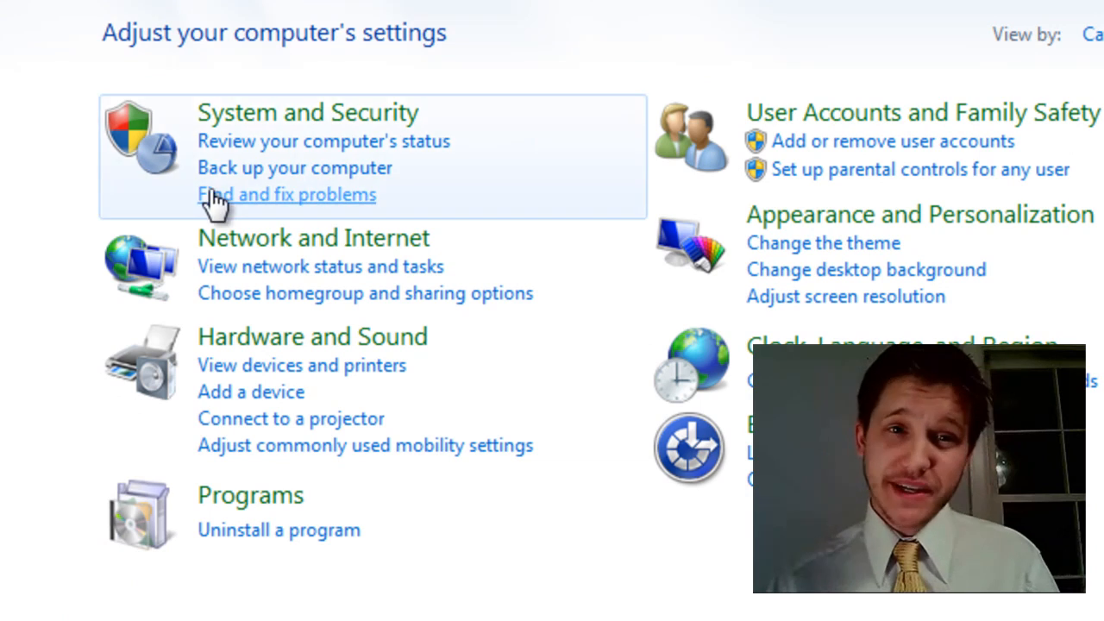
Go to System and Security, then Power Options, where Balanced is active.
left_click(305, 112)
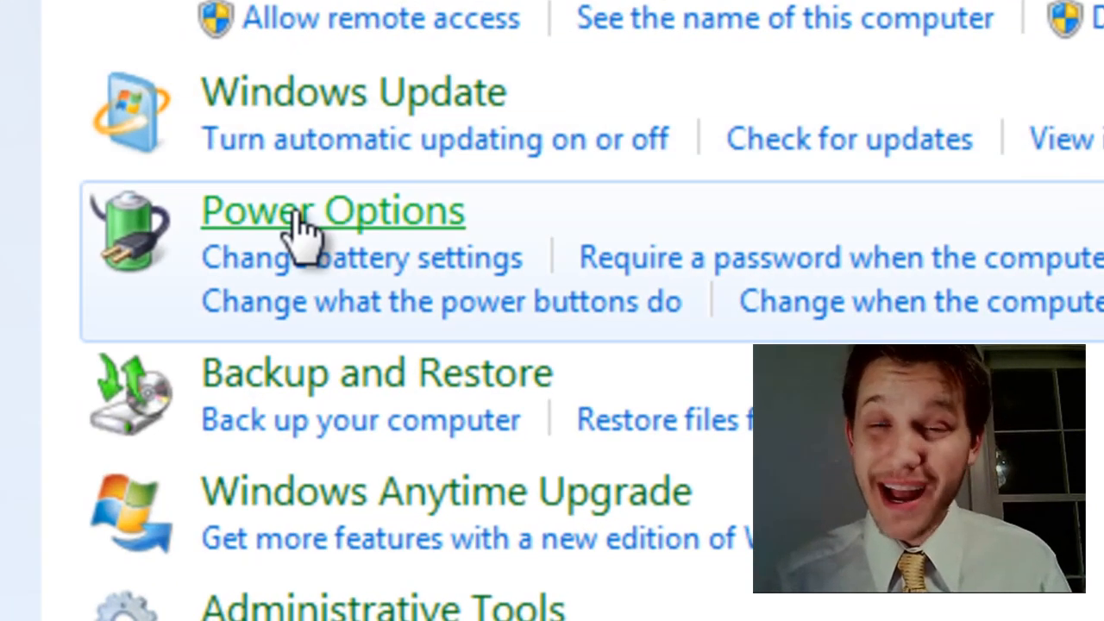
left_click(332, 209)
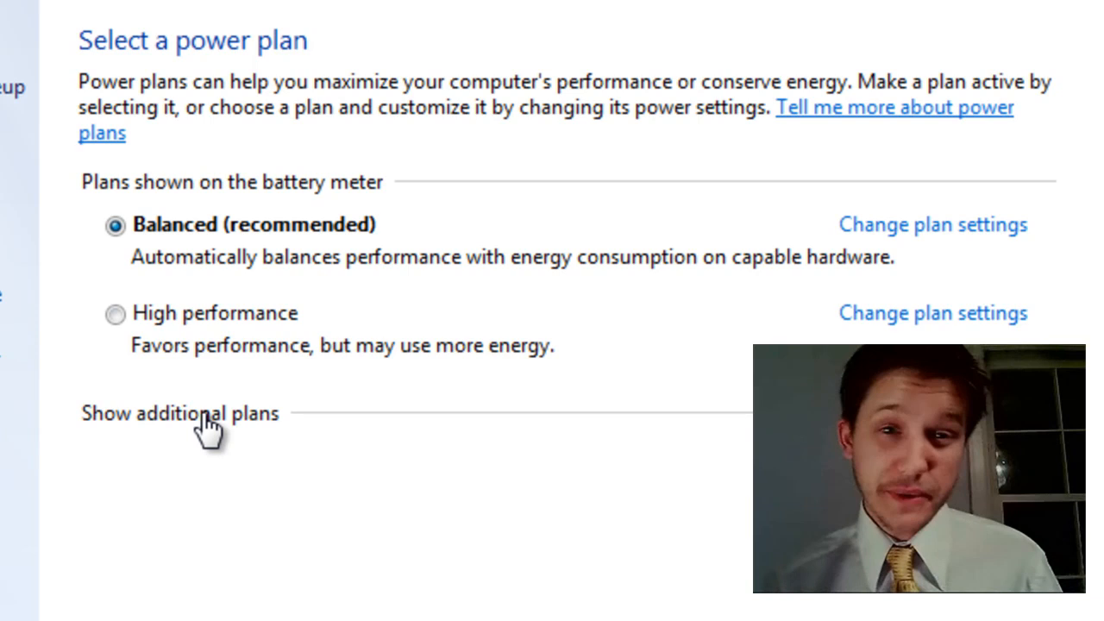
mouse_move(246, 427)
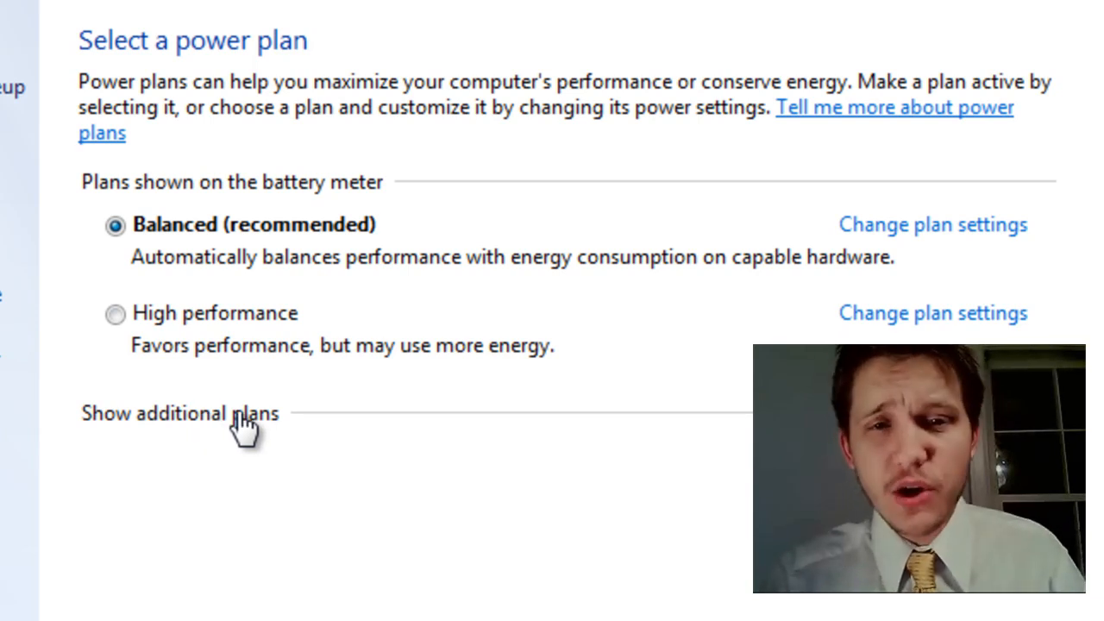
Select the High performance plan and expand the additional plans list.
left_click(115, 313)
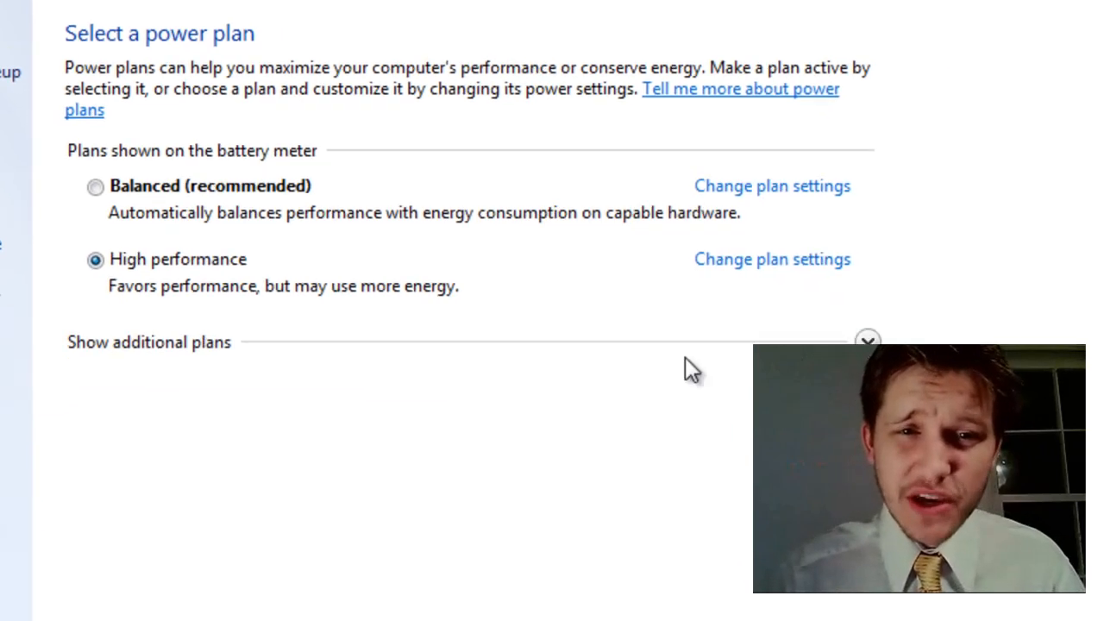
left_click(868, 339)
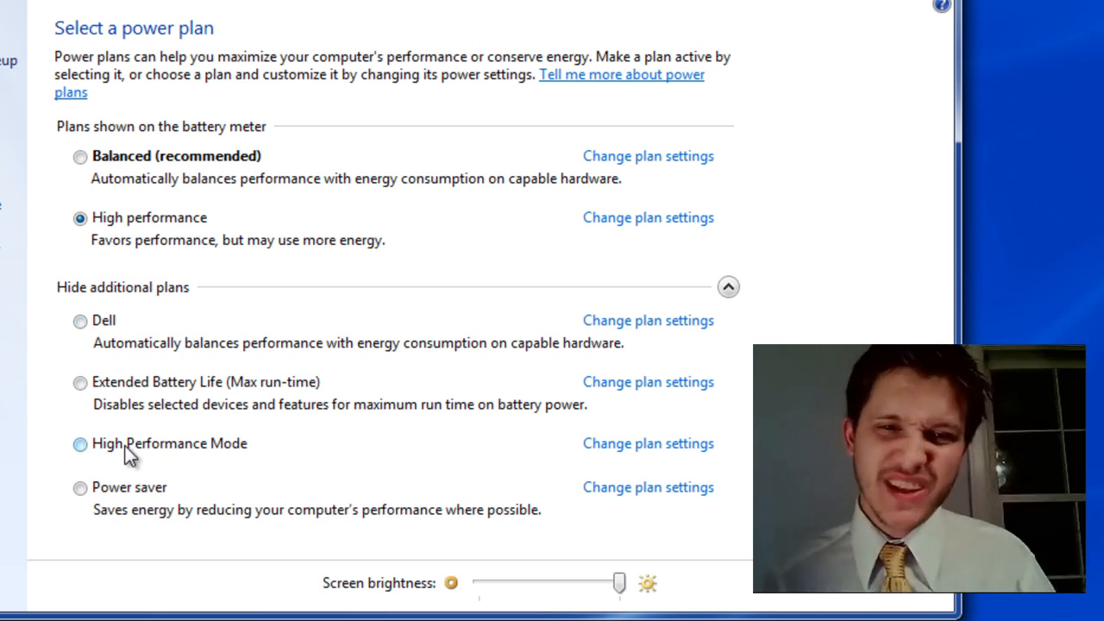
mouse_move(146, 224)
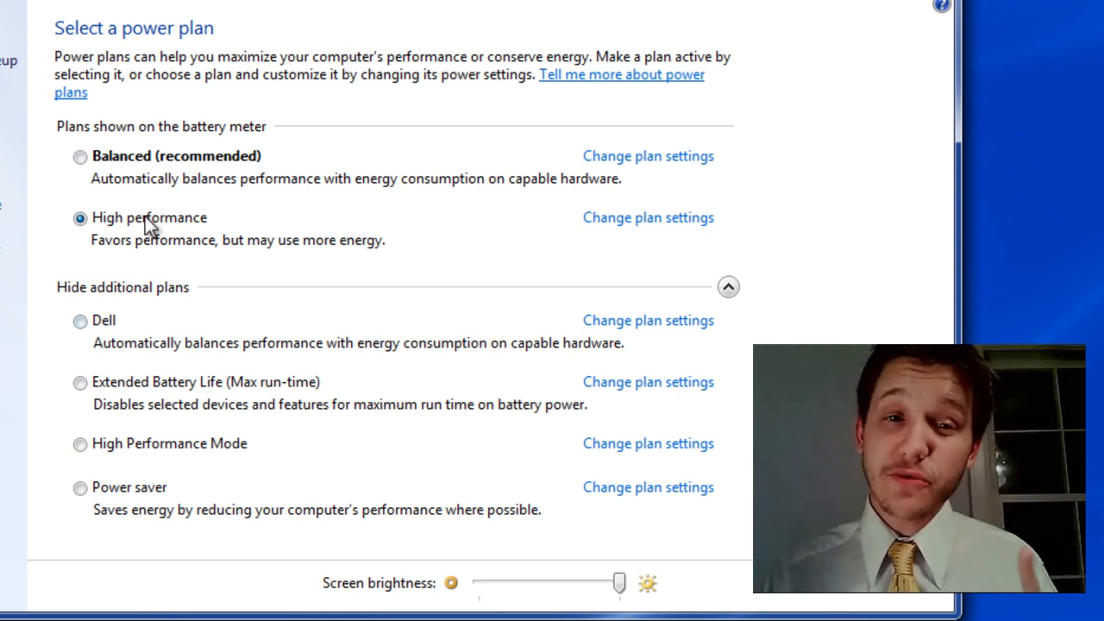
mouse_move(149, 223)
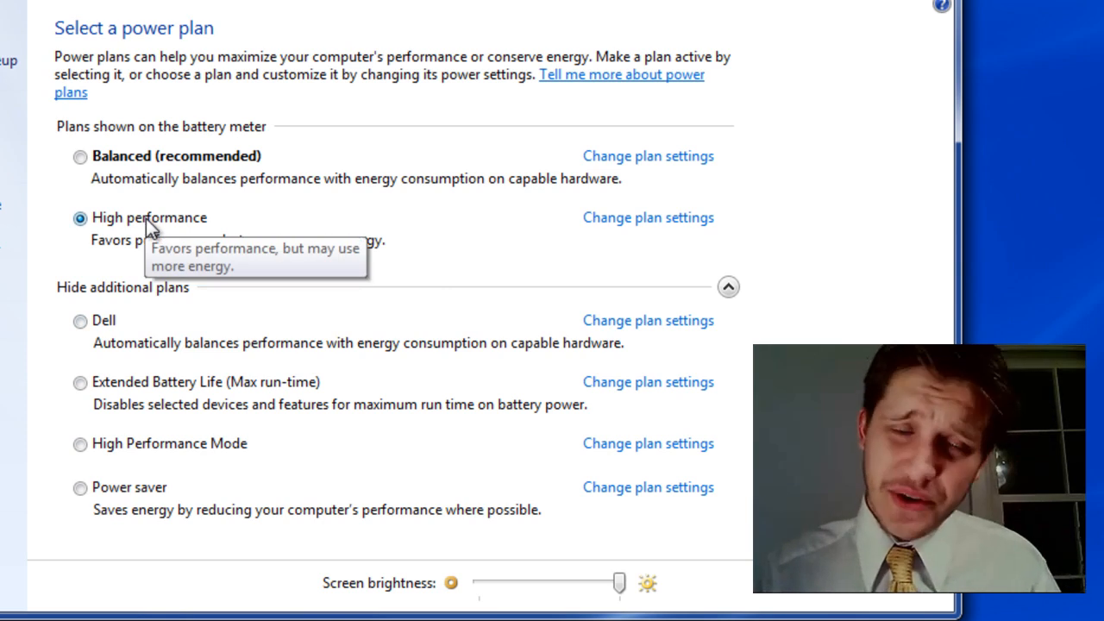
mouse_move(166, 241)
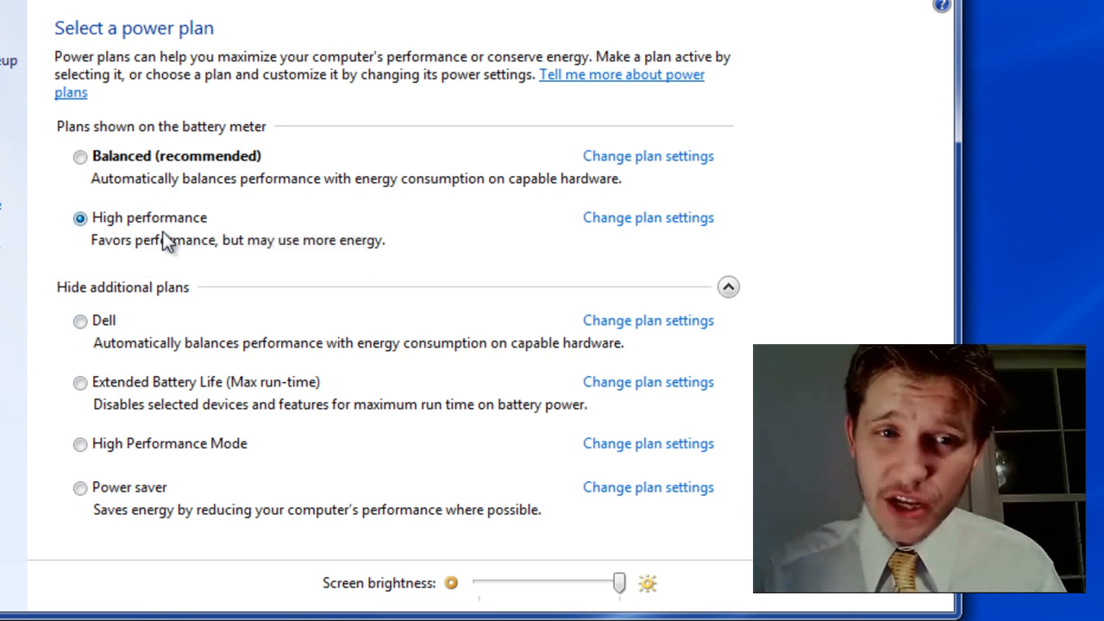